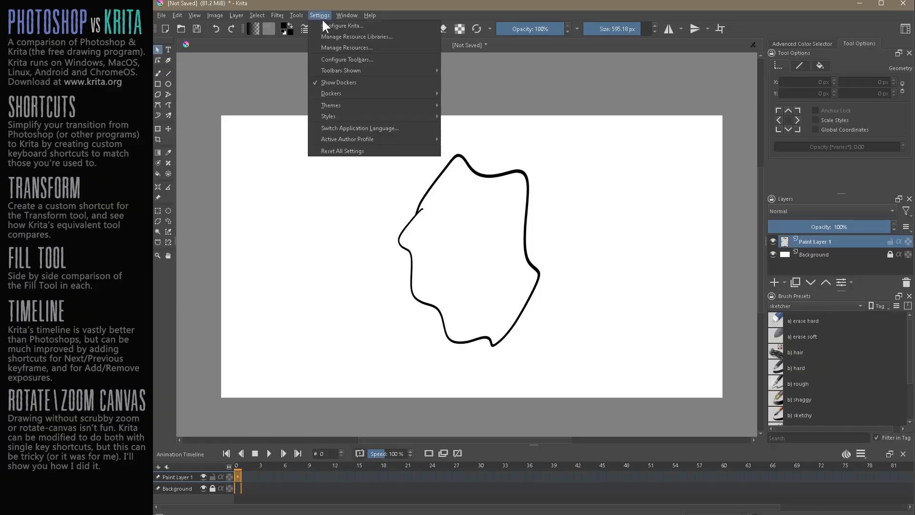
Open Krita's Keyboard Shortcuts settings, then close them and return to the canvas
{"action": "left_click", "coordinate": [344, 26]}
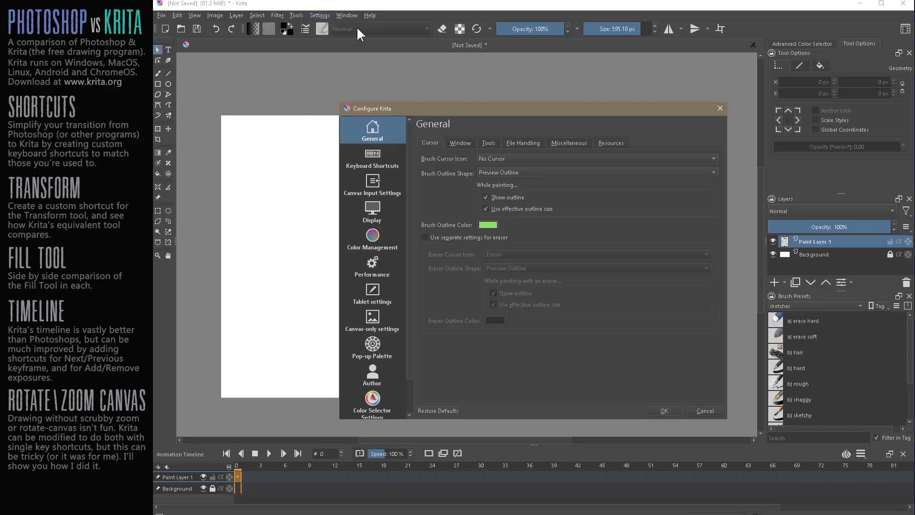
{"action": "left_click", "coordinate": [372, 158]}
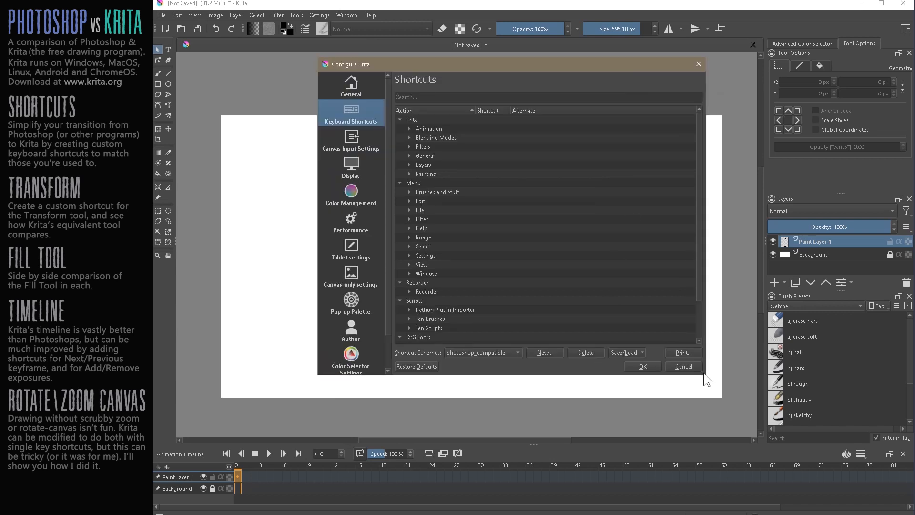
{"action": "mouse_move", "coordinate": [492, 153]}
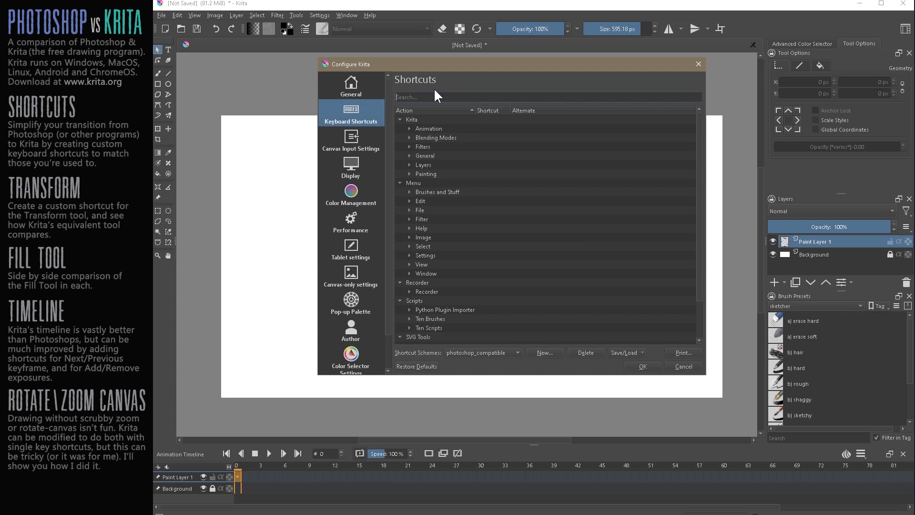
{"action": "mouse_move", "coordinate": [160, 192]}
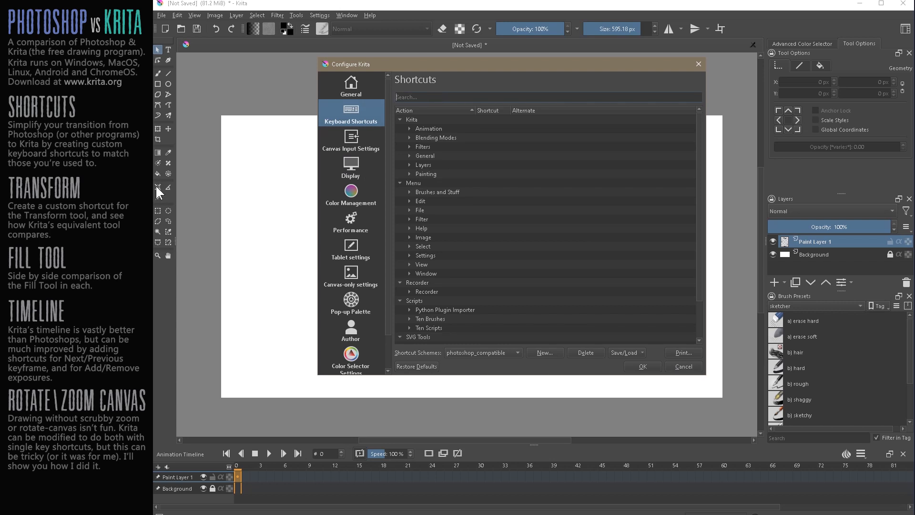
{"action": "mouse_move", "coordinate": [704, 76]}
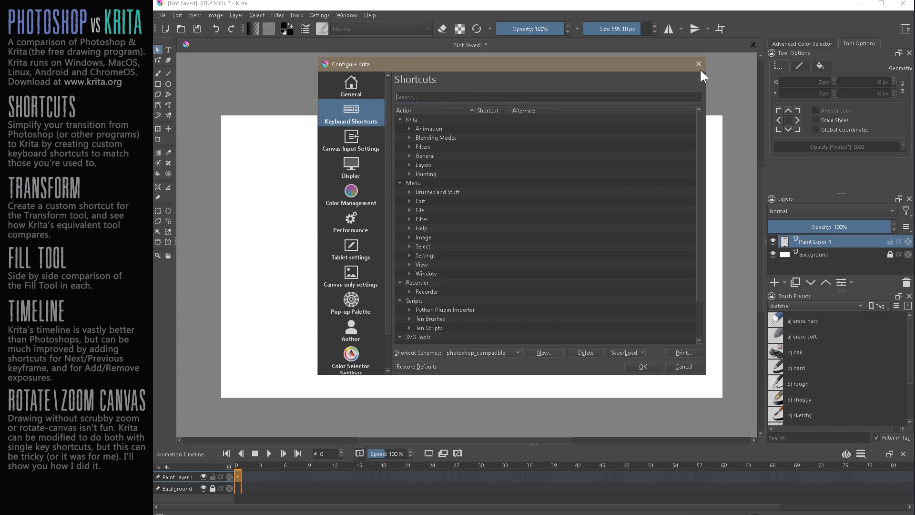
{"action": "left_click", "coordinate": [698, 63]}
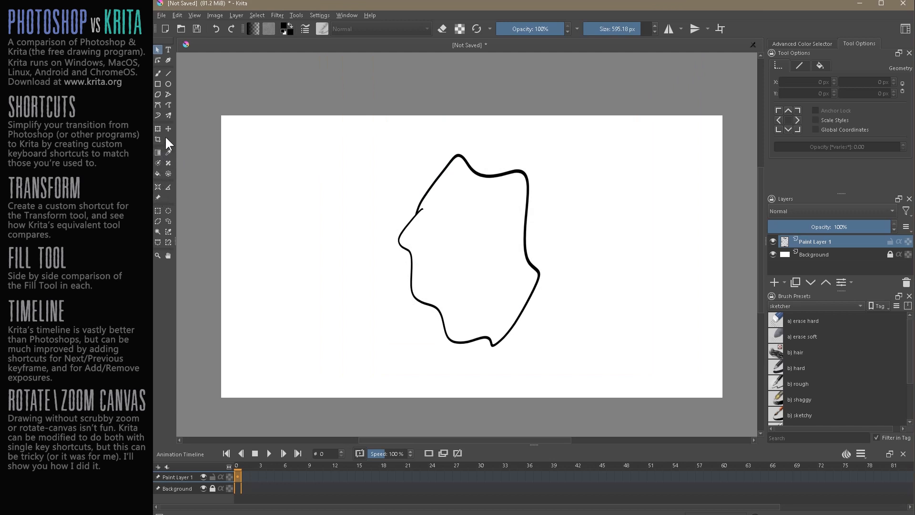
{"action": "mouse_move", "coordinate": [159, 140]}
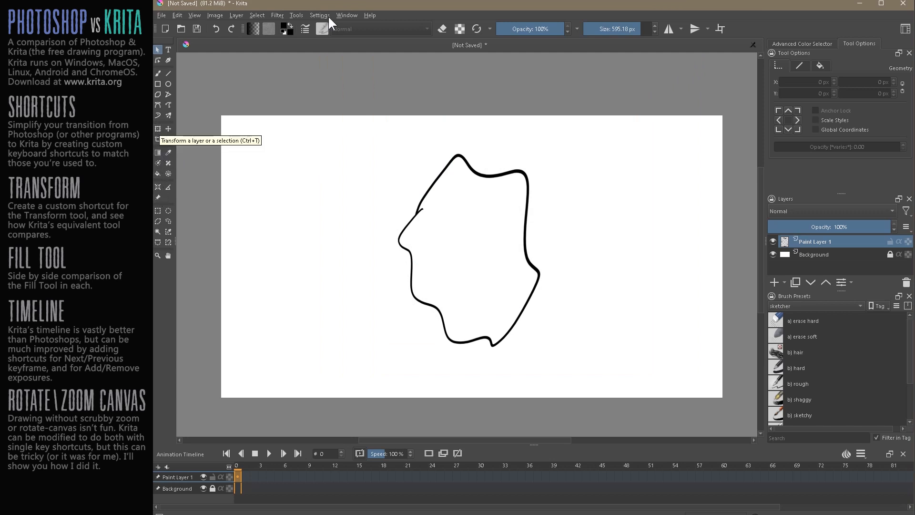
Reopen the shortcut settings, filter for 'transform', and expand the Transform Tool's Ctrl+T entry
{"action": "left_click", "coordinate": [320, 15]}
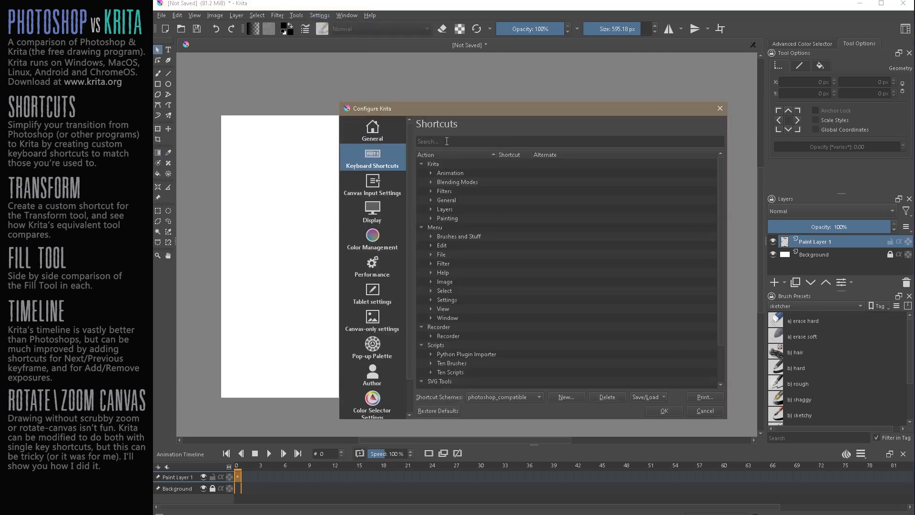
{"action": "type", "text": "transform"}
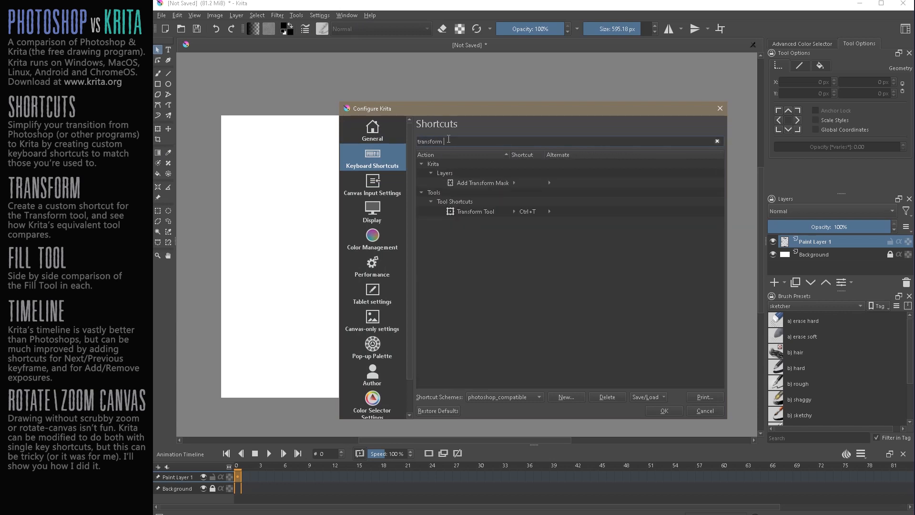
{"action": "left_click", "coordinate": [476, 211]}
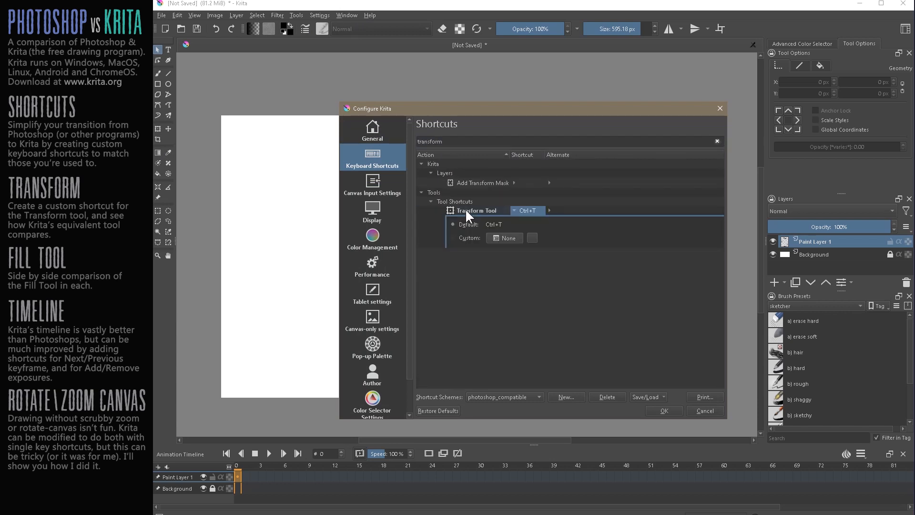
{"action": "mouse_move", "coordinate": [538, 205]}
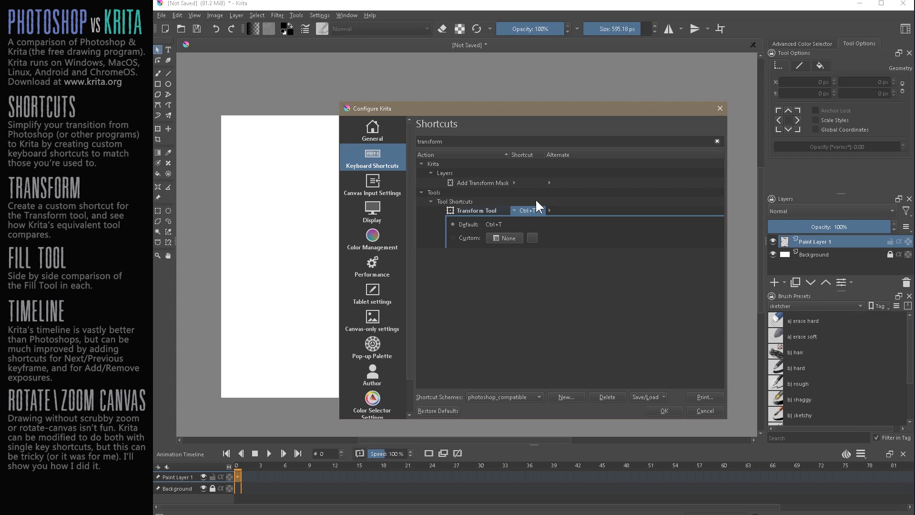